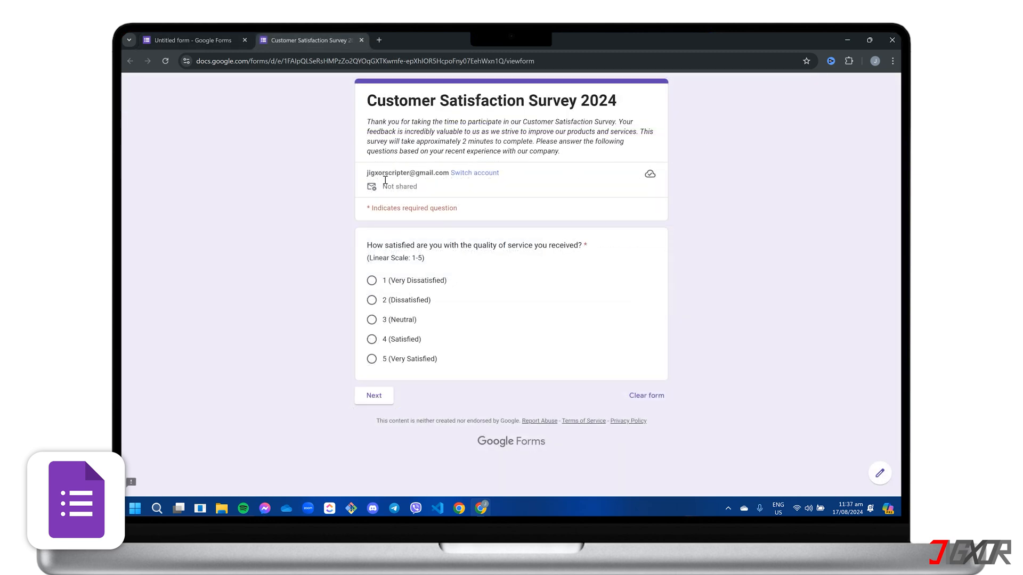
Review the one recorded response as summary charts, then close Chrome to the desktop.
{"action": "left_click", "coordinate": [373, 395]}
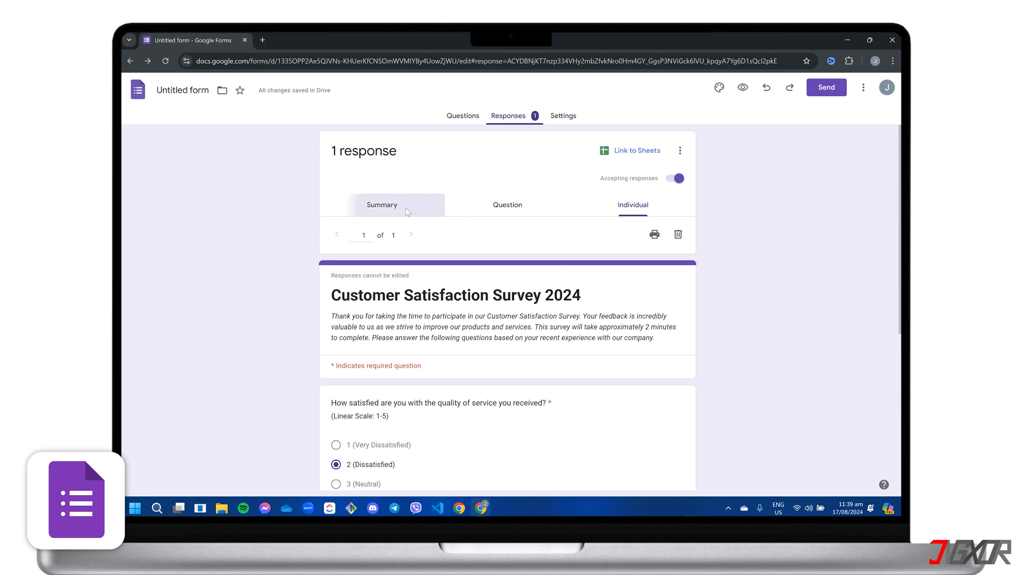
{"action": "left_click", "coordinate": [381, 205]}
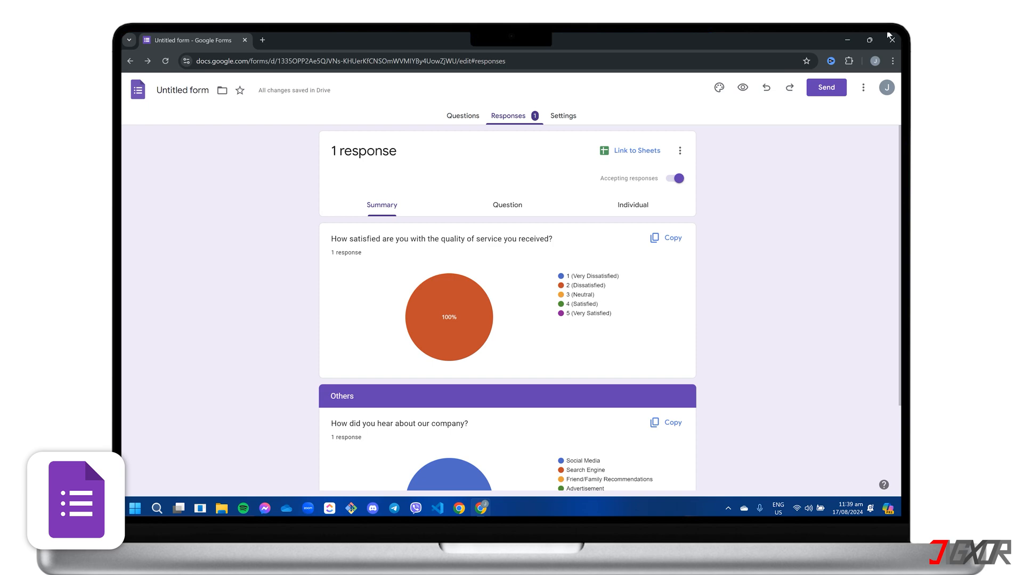
{"action": "mouse_move", "coordinate": [893, 39]}
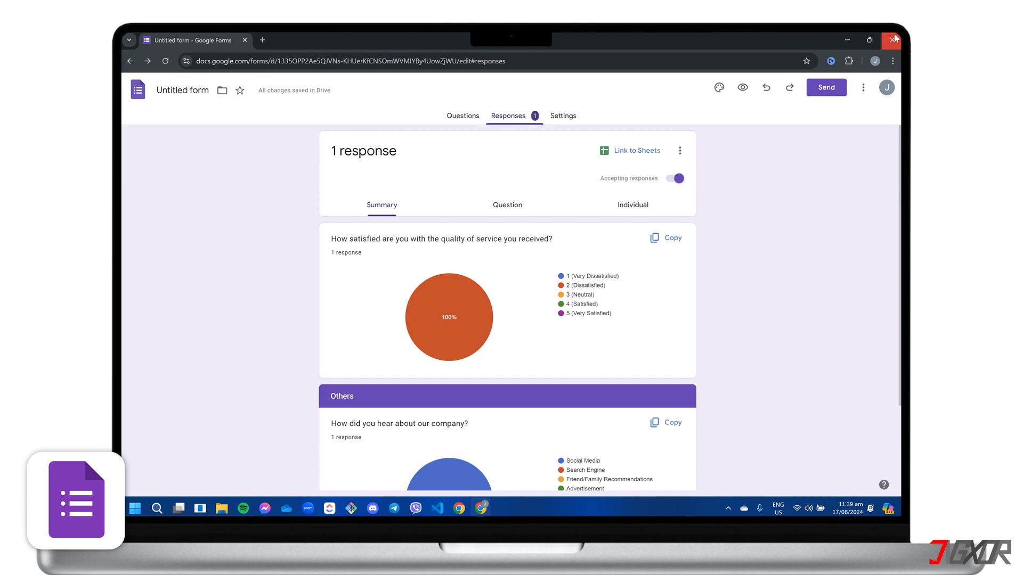
{"action": "left_click", "coordinate": [892, 41]}
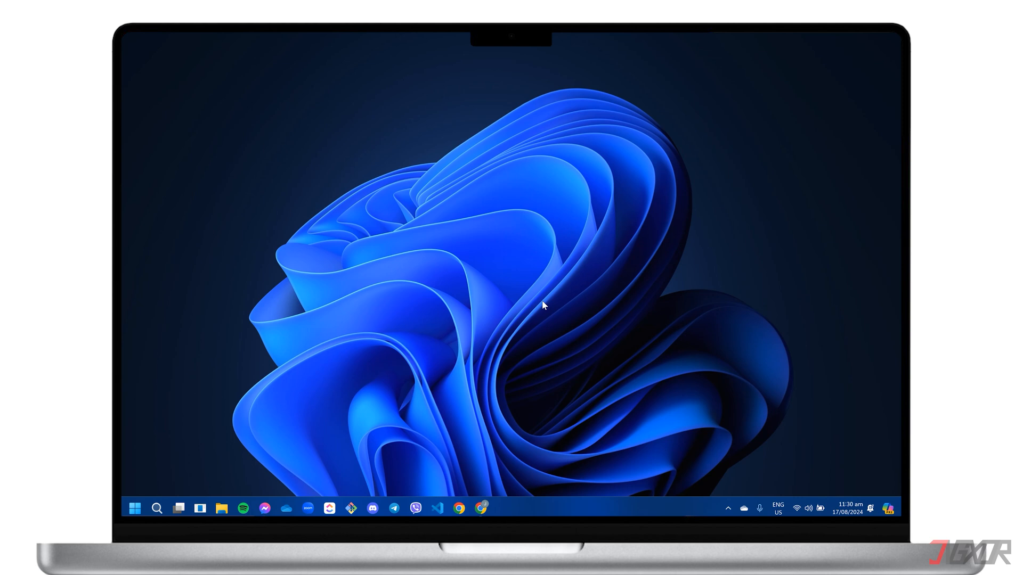
Launch Chrome to the Google Forms home page and start a new blank form.
{"action": "left_click", "coordinate": [480, 507]}
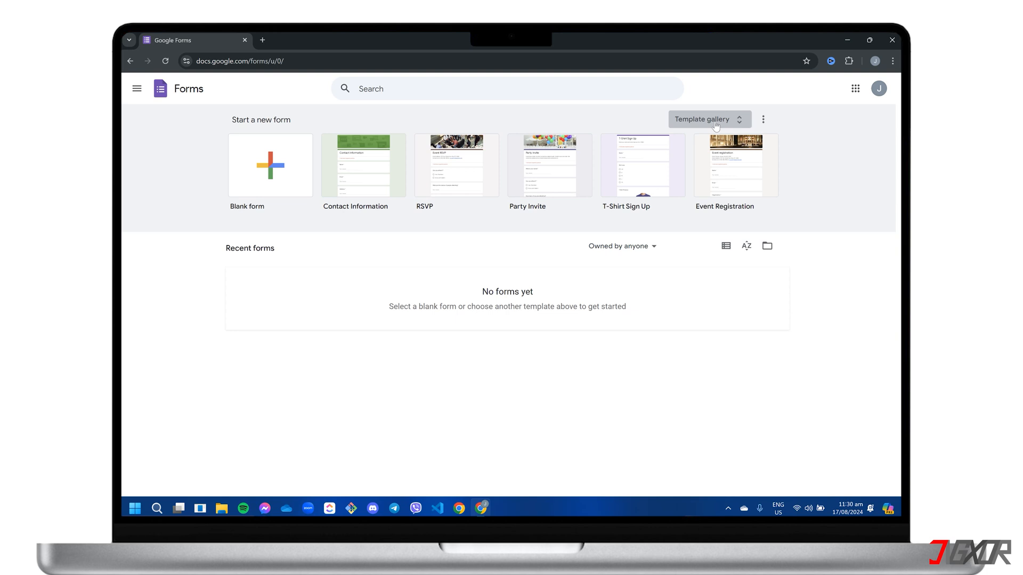
{"action": "left_click", "coordinate": [275, 178]}
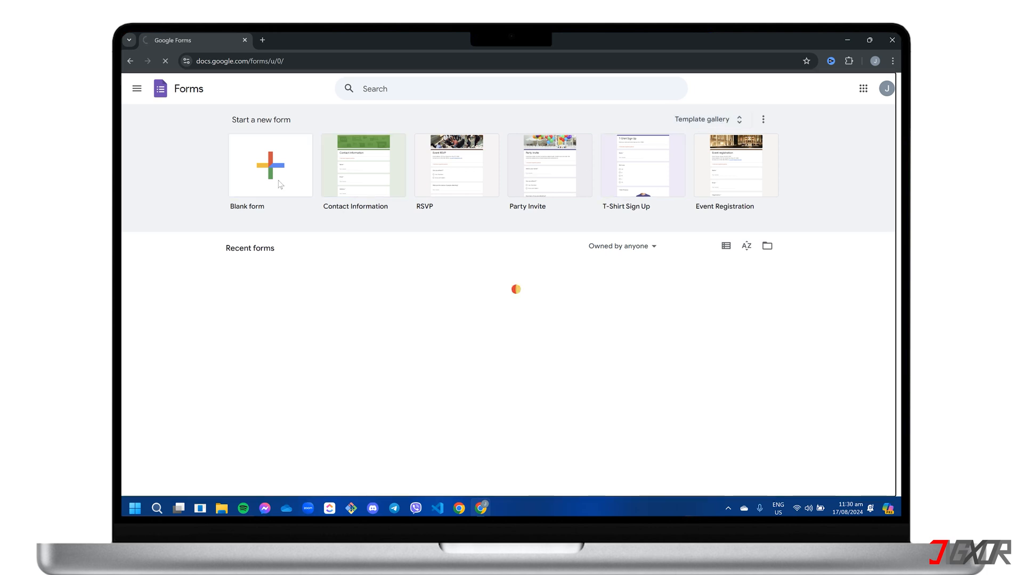
Title the form 'Customer Satisfaction Survey 2024' and add an italic thank-you description.
{"action": "left_click", "coordinate": [271, 166]}
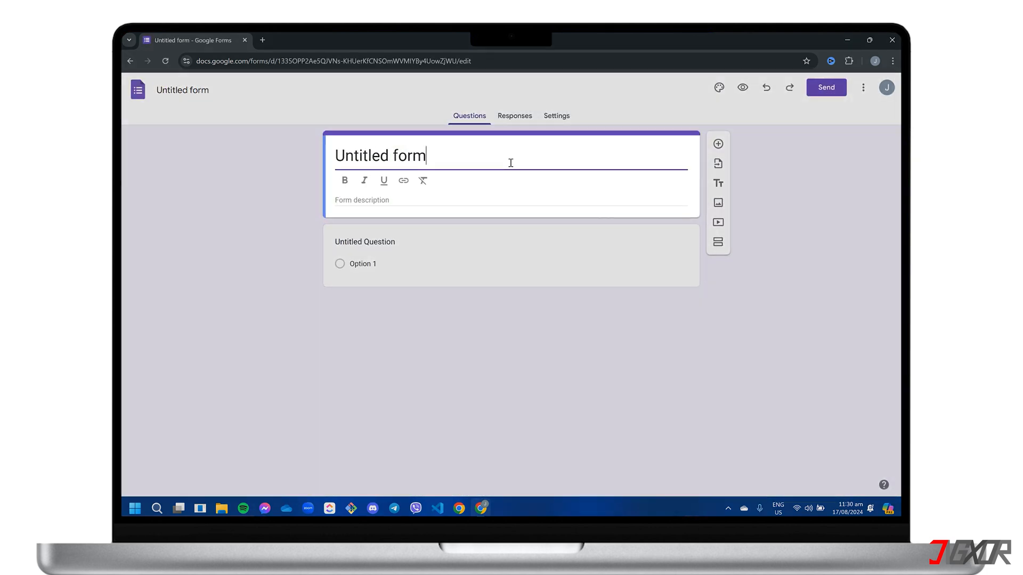
{"action": "type", "text": "Customer Satisfaction Survey 2024"}
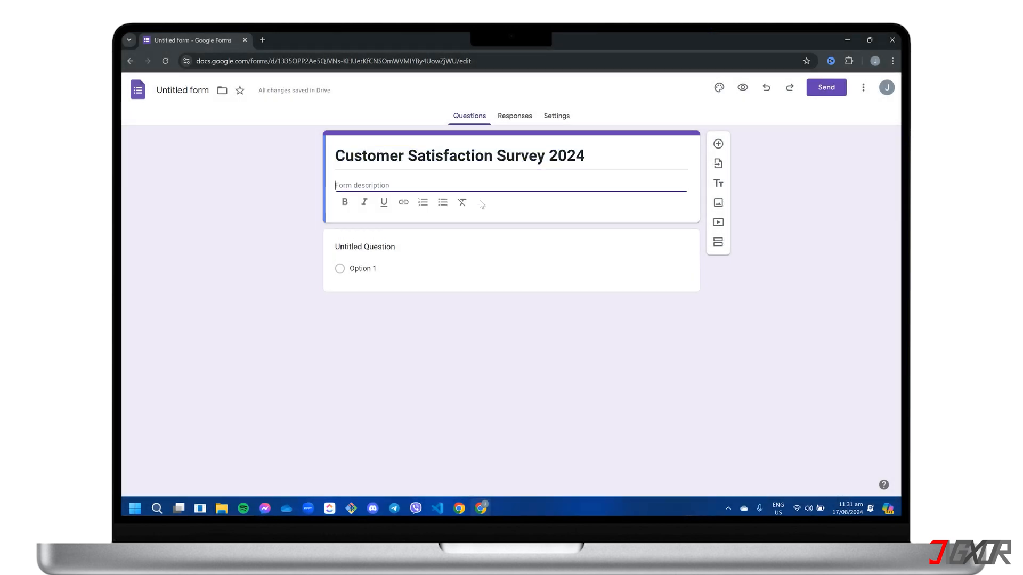
{"action": "type", "text": "Thank you for taking the time to participate in our Customer Satisfaction Survey. Your feedback is incredibly valuable to us as we strive to improve our products and services. This survey will take approximately 2 minutes to complete. Please answer the following questions based on your recent experience with our company."}
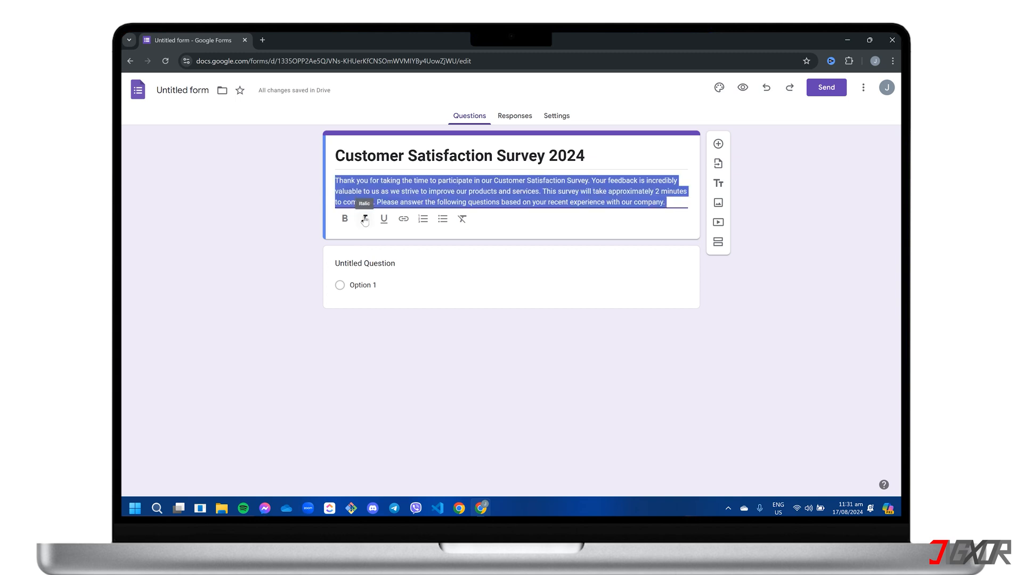
{"action": "left_click", "coordinate": [364, 220]}
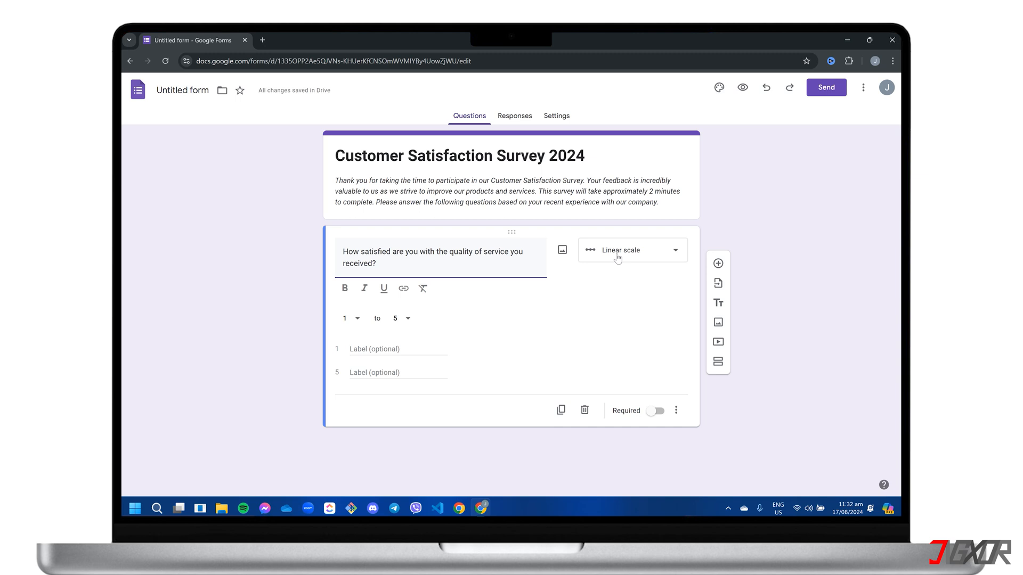
Make the satisfaction question multiple choice with options 1 (Very Dissatisfied) to 5 (Very Satisfied).
{"action": "left_click", "coordinate": [633, 250]}
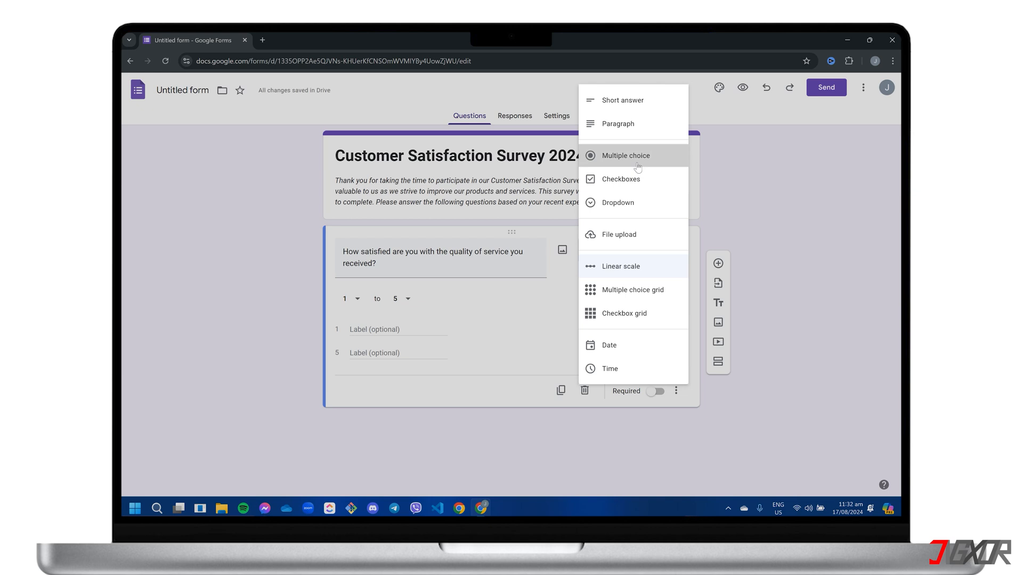
{"action": "left_click", "coordinate": [624, 156]}
{"action": "type", "text": "2 ("}
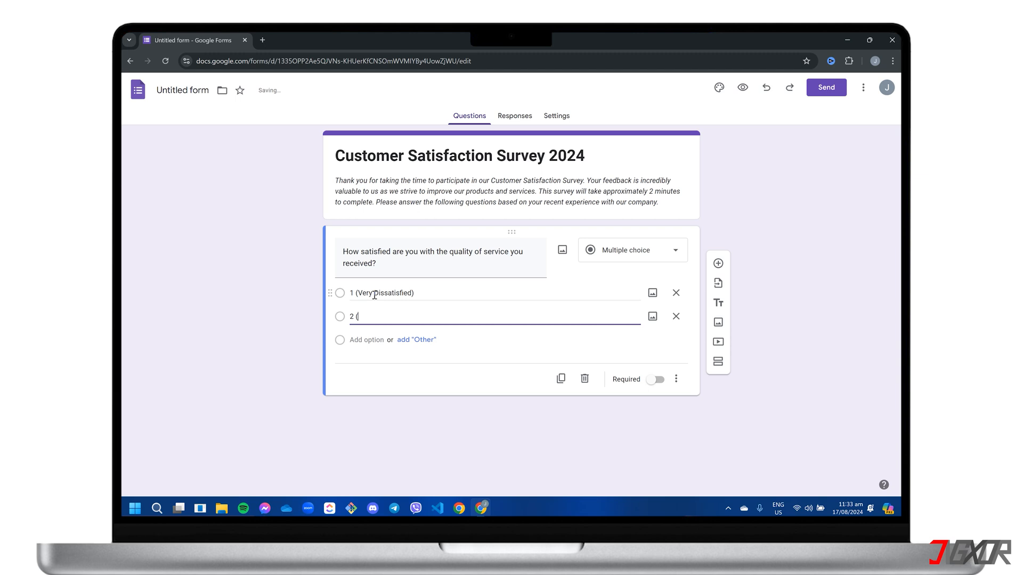
{"action": "type", "text": "Dissatisfied)"}
{"action": "type", "text": "5 (Very Satisfied)"}
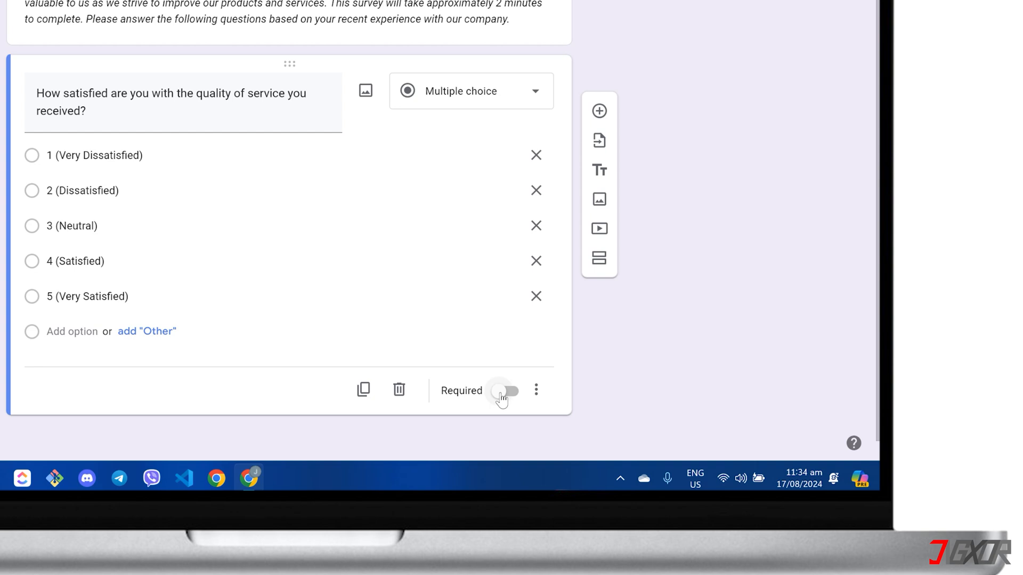
Mark the satisfaction question required and give it the description '(Linear Scale: 1-5)'.
{"action": "left_click", "coordinate": [505, 390]}
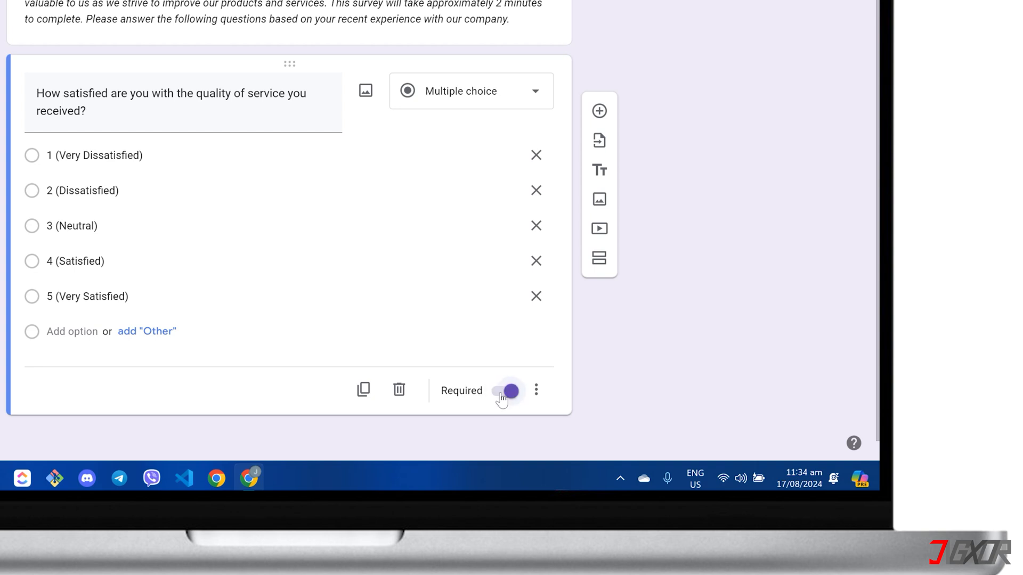
{"action": "left_click", "coordinate": [536, 390]}
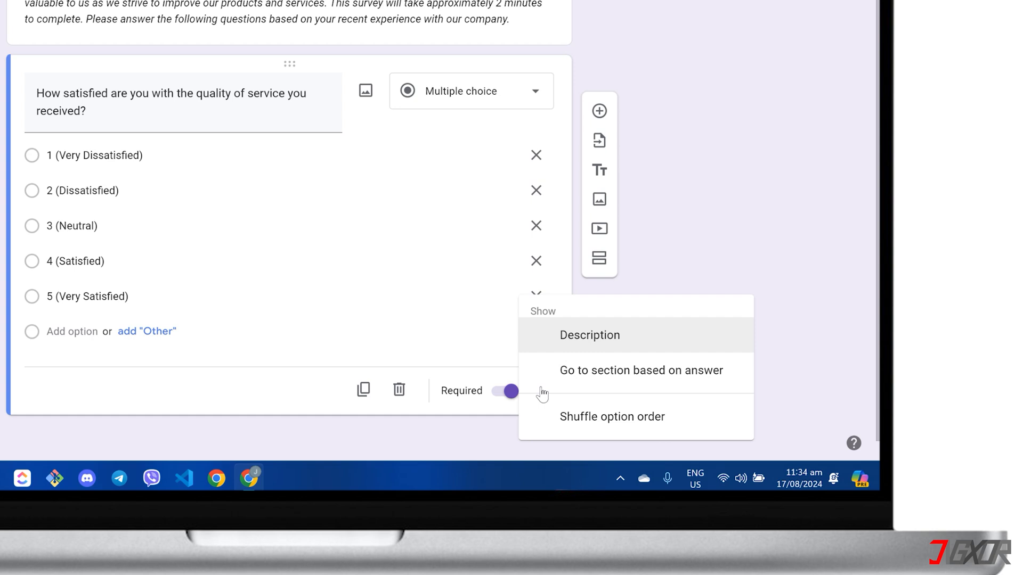
{"action": "left_click", "coordinate": [589, 334]}
{"action": "type", "text": "(Linear Scale: 1-5)"}
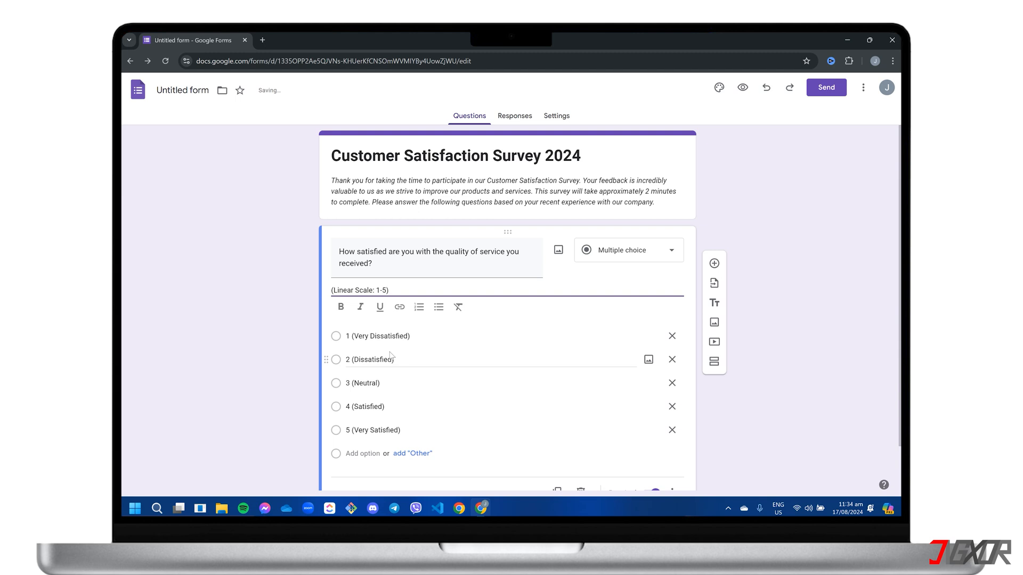
{"action": "scroll", "scroll_direction": "down", "scroll_amount": 3}
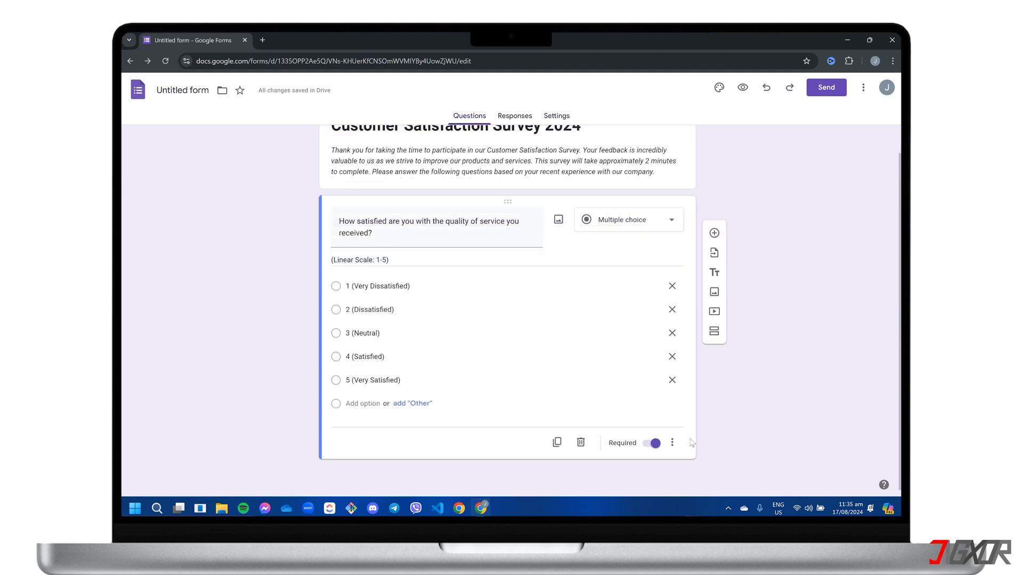
{"action": "mouse_move", "coordinate": [713, 331]}
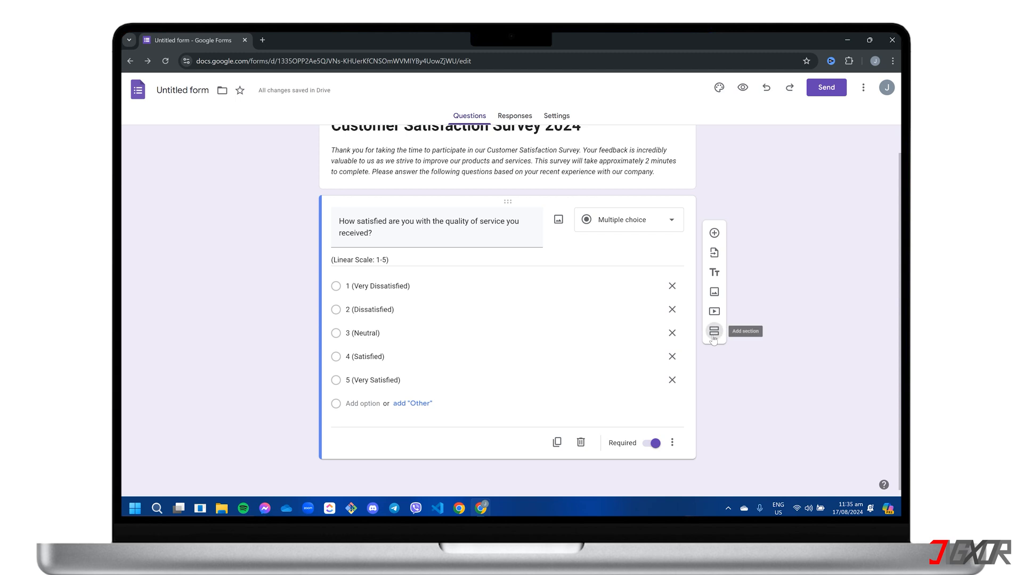
Add a second section after the rating question and preview the live form.
{"action": "left_click", "coordinate": [713, 330]}
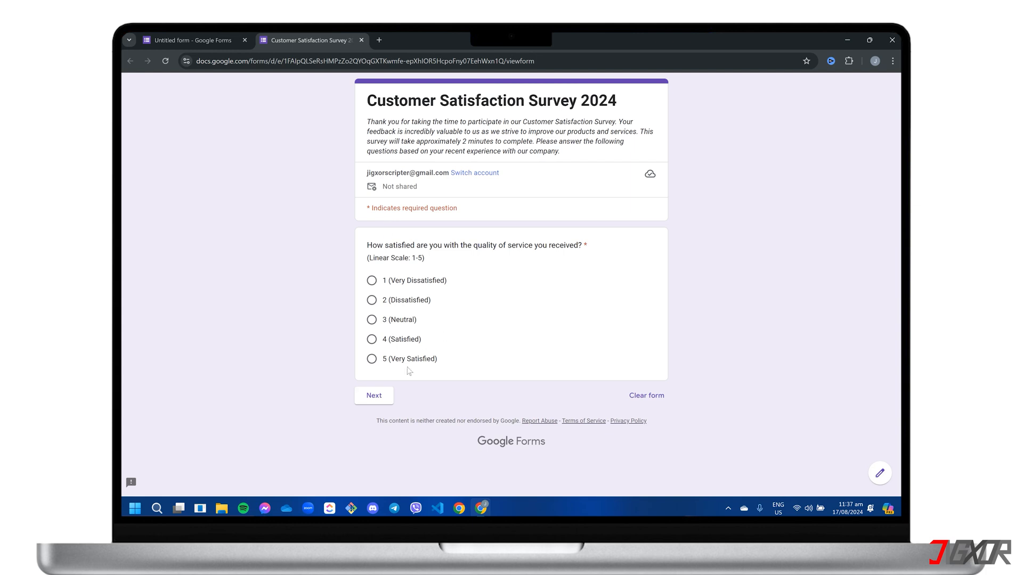
Return to the editor, review the Theme panel, close it, and bring up the Send dialog.
{"action": "left_click", "coordinate": [192, 41]}
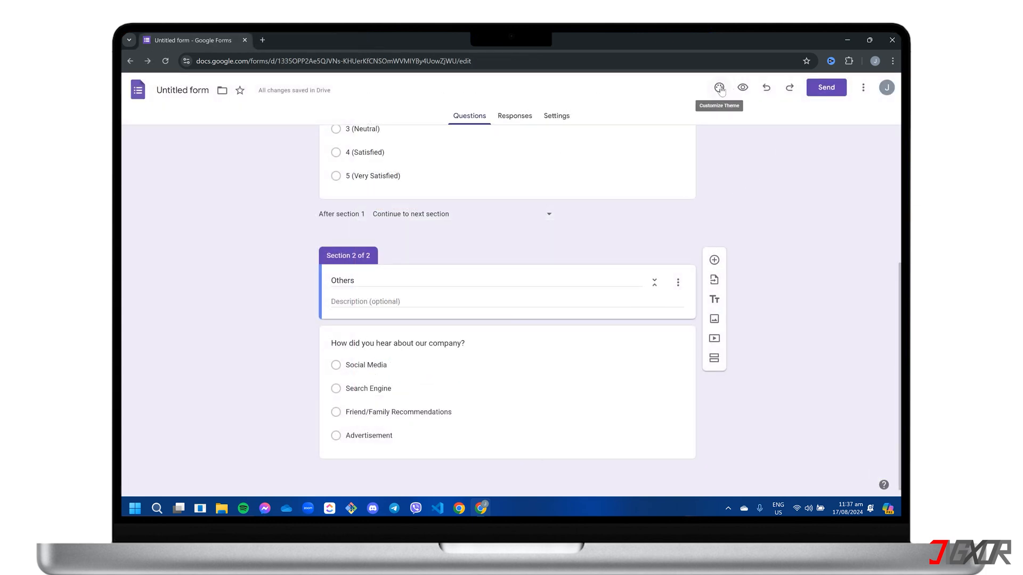
{"action": "left_click", "coordinate": [719, 87]}
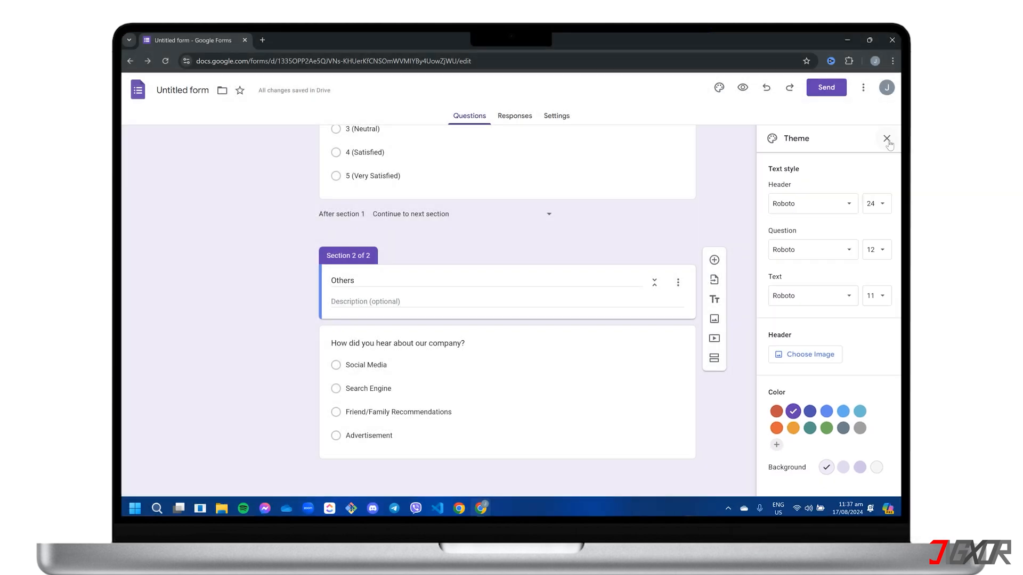
{"action": "left_click", "coordinate": [886, 138]}
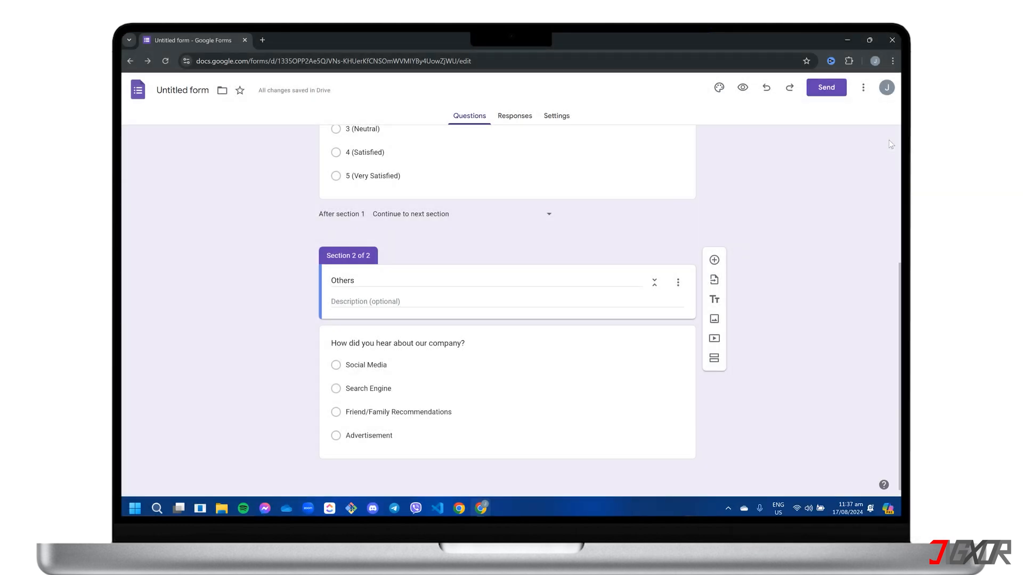
{"action": "left_click", "coordinate": [825, 88]}
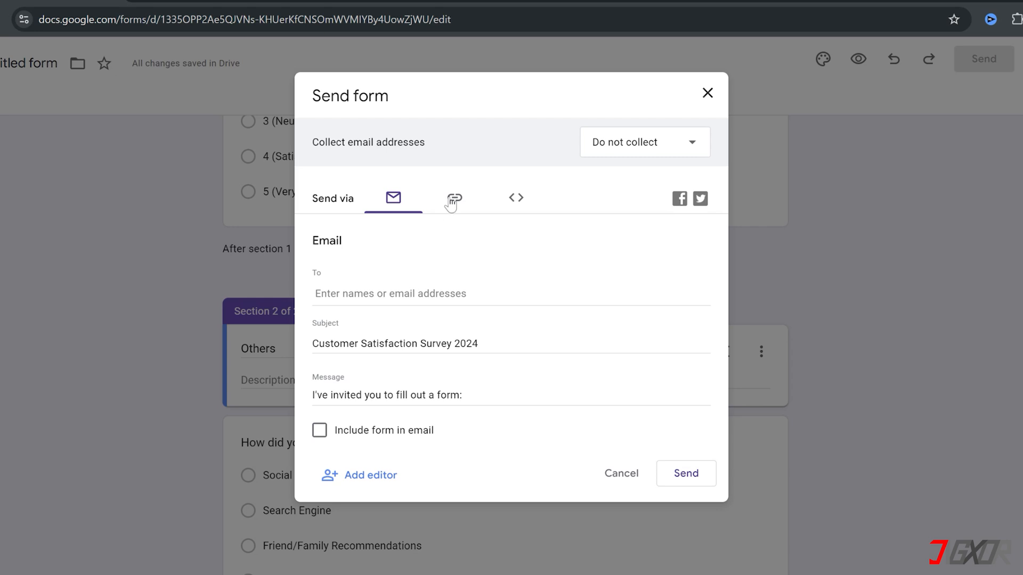
Share the form as a link, shortened to a forms.gle address, and copy it.
{"action": "left_click", "coordinate": [453, 199]}
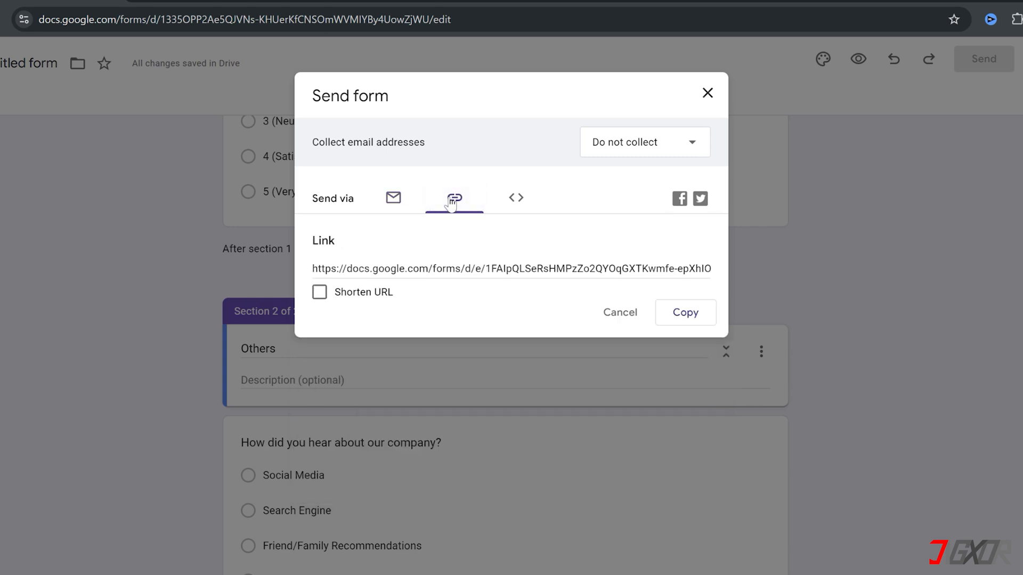
{"action": "mouse_move", "coordinate": [340, 290]}
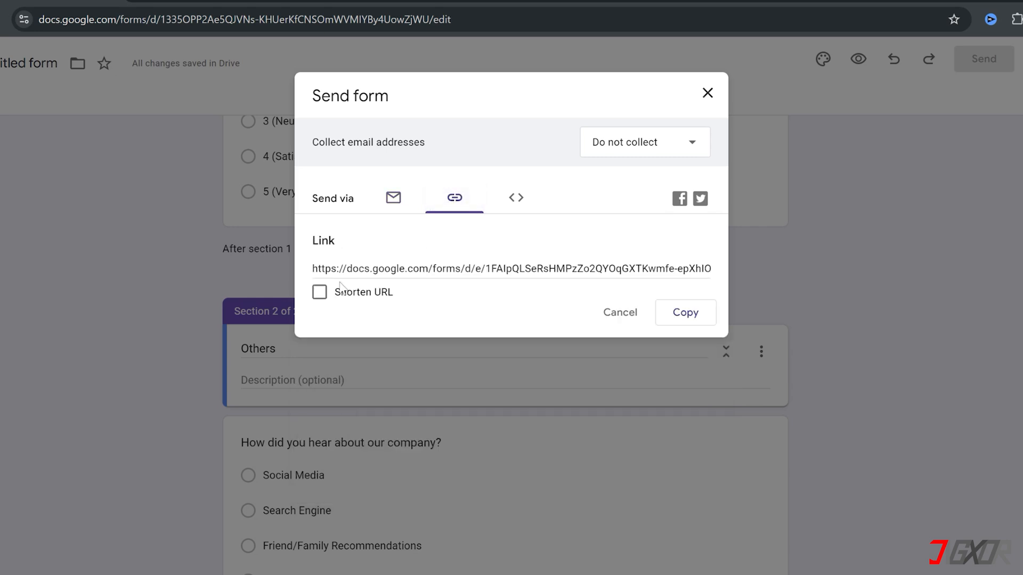
{"action": "left_click", "coordinate": [320, 292]}
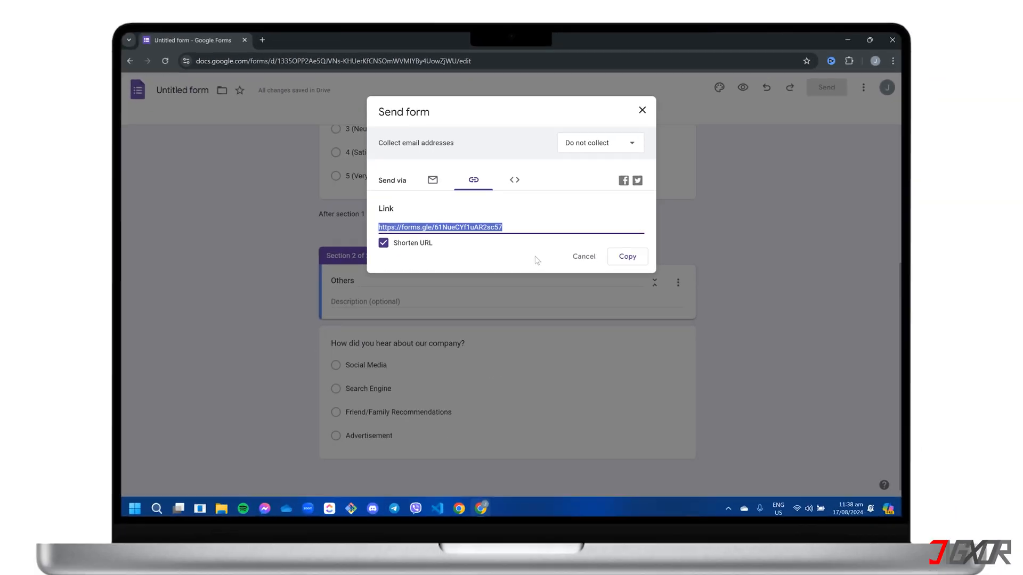
{"action": "left_click", "coordinate": [641, 110]}
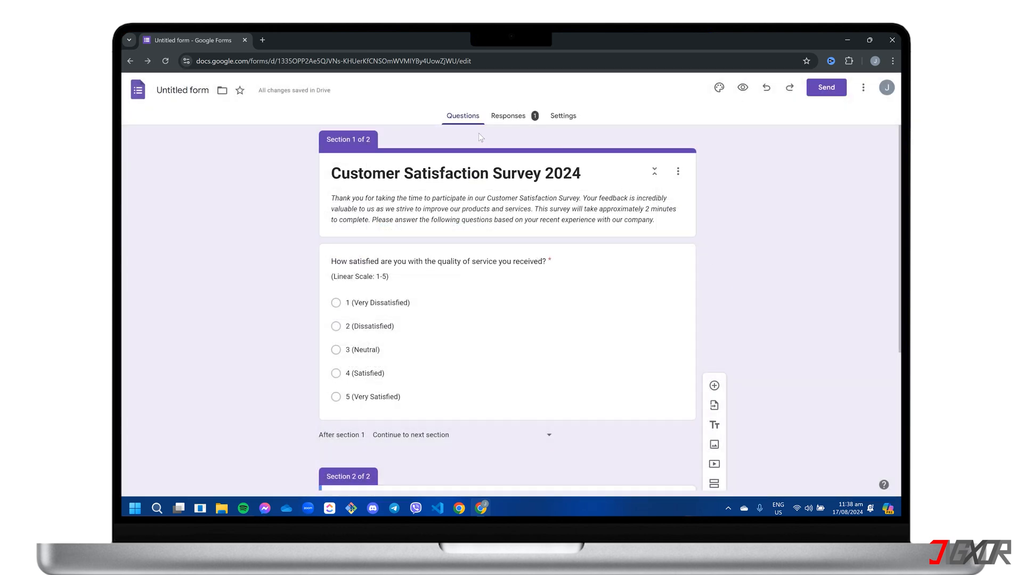
Review the one response per question and as an individual submission showing 2 (Dissatisfied).
{"action": "left_click", "coordinate": [507, 115]}
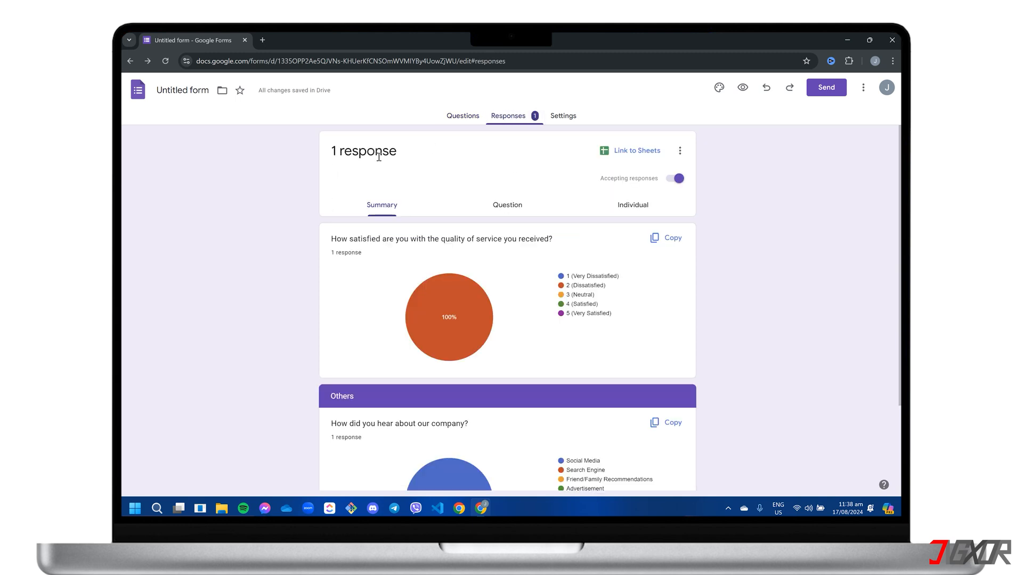
{"action": "left_click", "coordinate": [511, 205]}
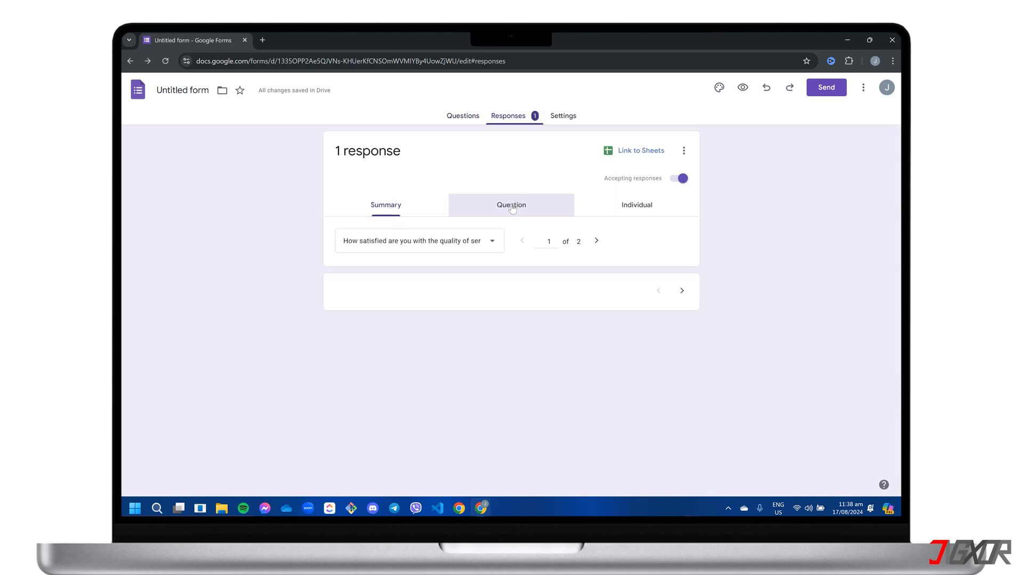
{"action": "left_click", "coordinate": [511, 205]}
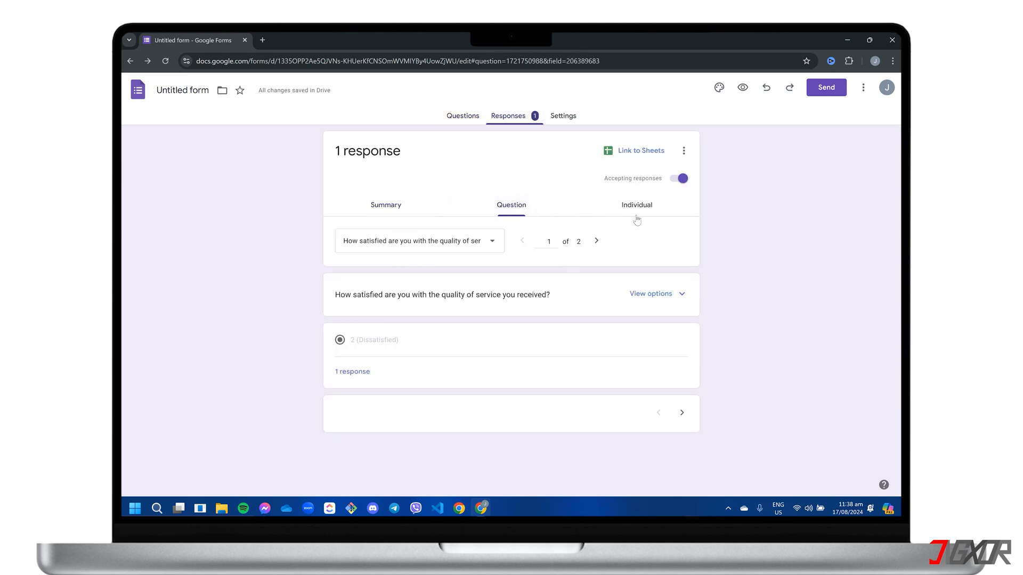
{"action": "left_click", "coordinate": [597, 241]}
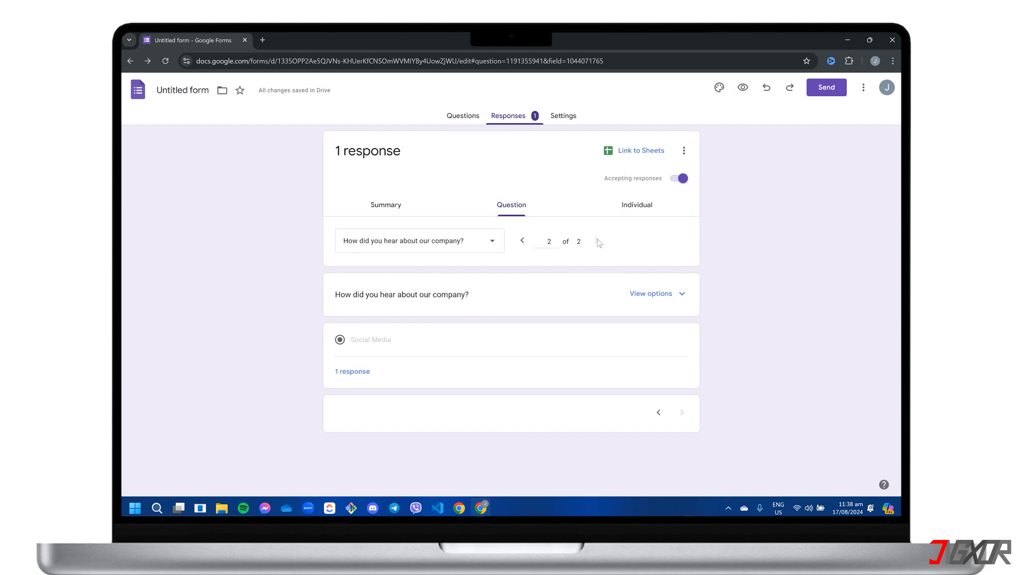
{"action": "left_click", "coordinate": [636, 206]}
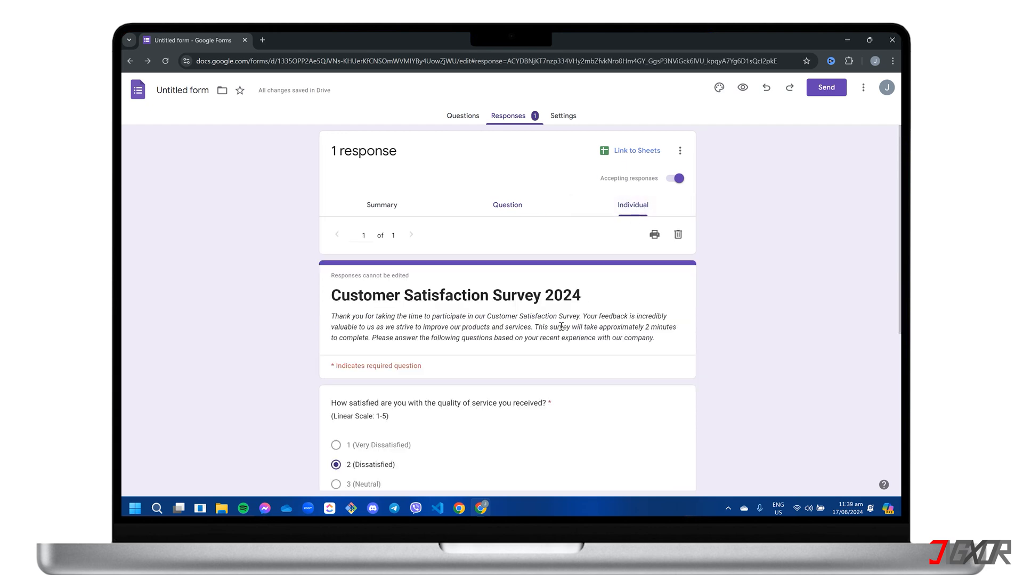
{"action": "scroll", "scroll_direction": "down", "scroll_amount": 3}
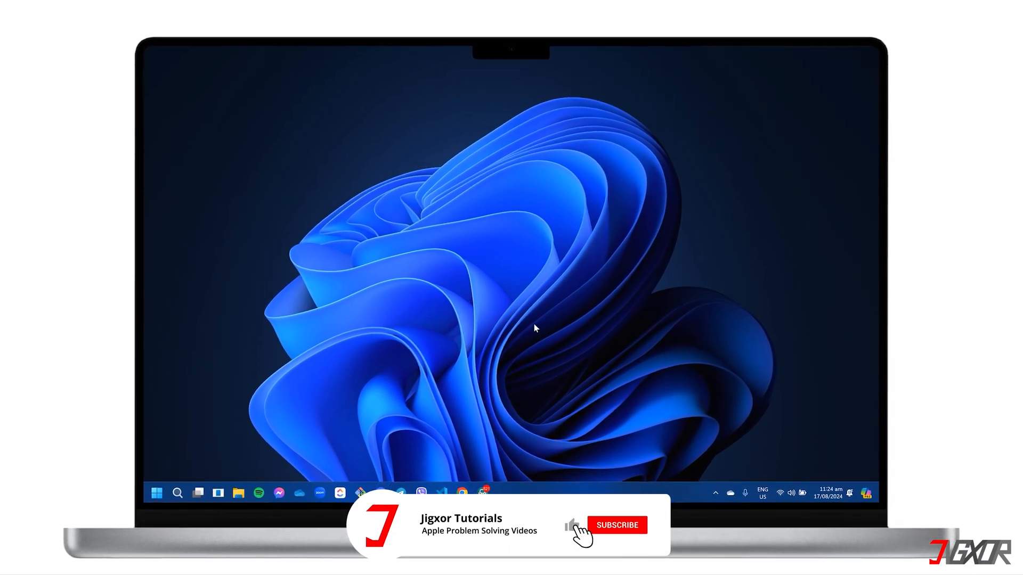
Close the browser so the Windows desktop is showing.
{"action": "left_click", "coordinate": [618, 524]}
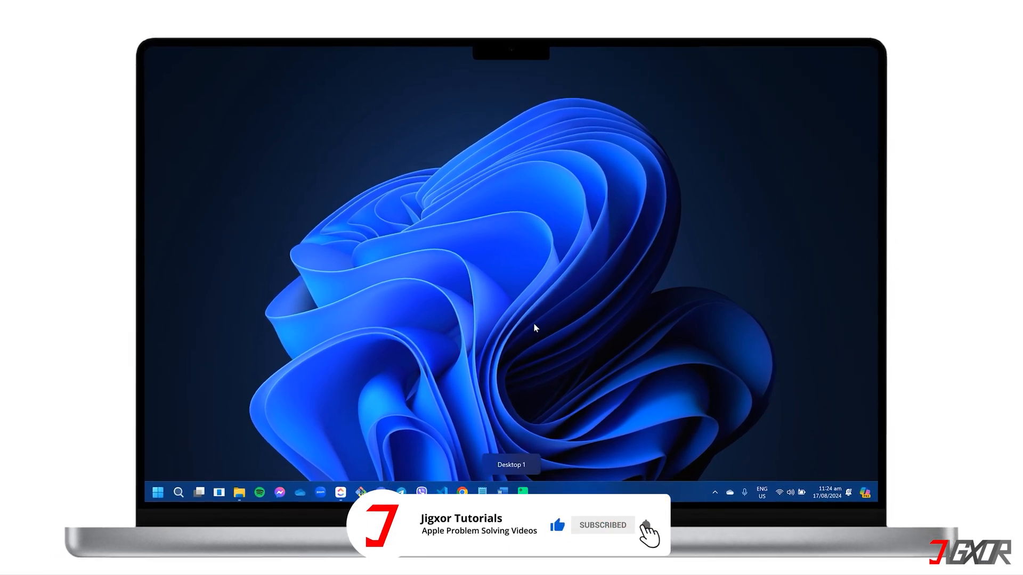